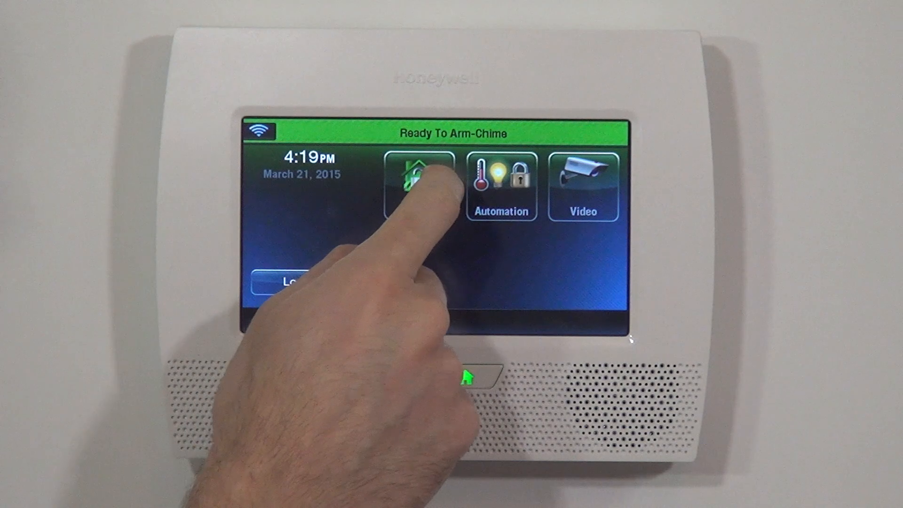
Navigate from Security through Tools into system programming and the zone list
{"action": "left_click", "coordinate": [412, 178]}
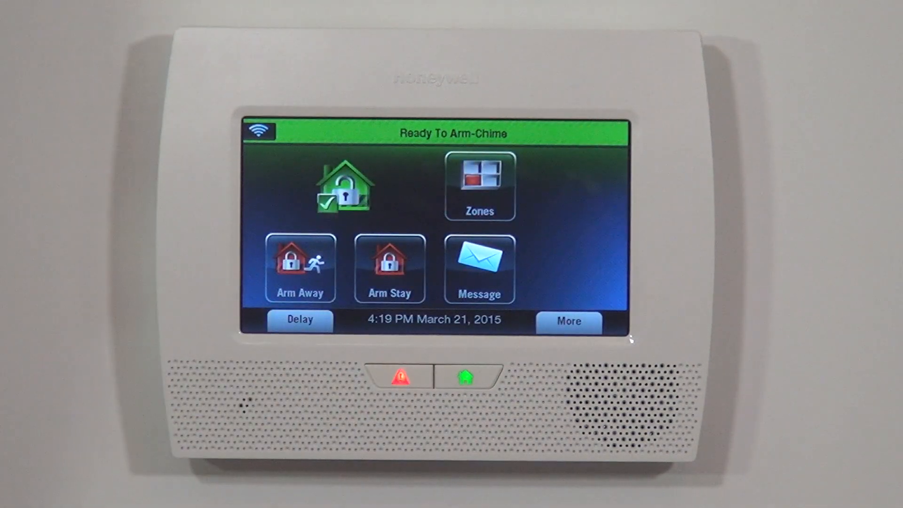
{"action": "left_click", "coordinate": [569, 321]}
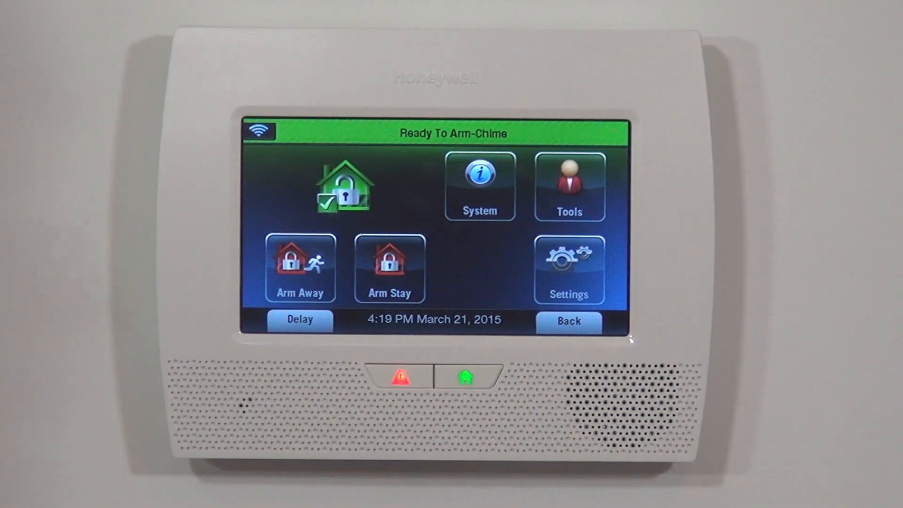
{"action": "left_click", "coordinate": [568, 187]}
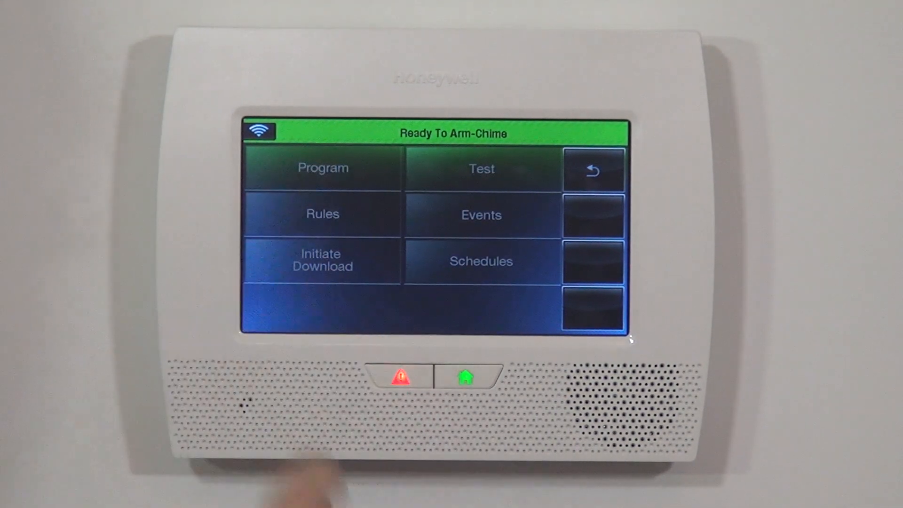
{"action": "left_click", "coordinate": [323, 167]}
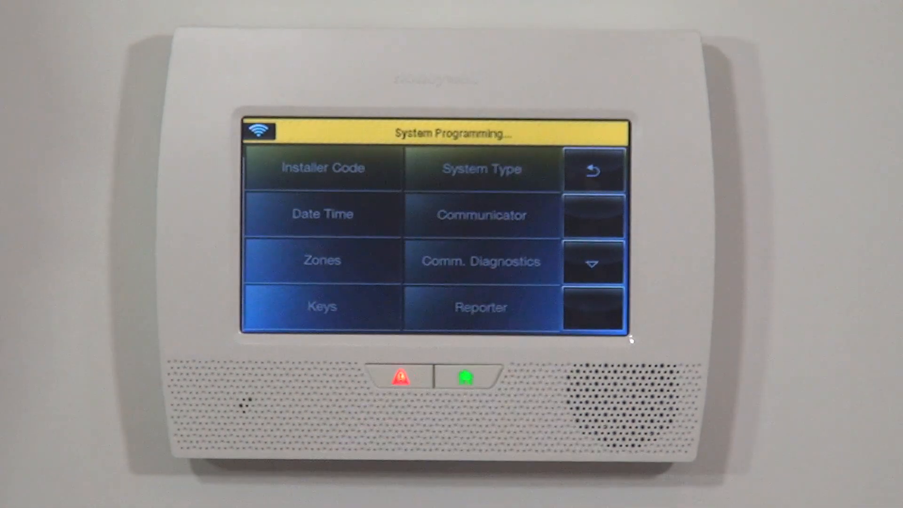
{"action": "left_click", "coordinate": [322, 260]}
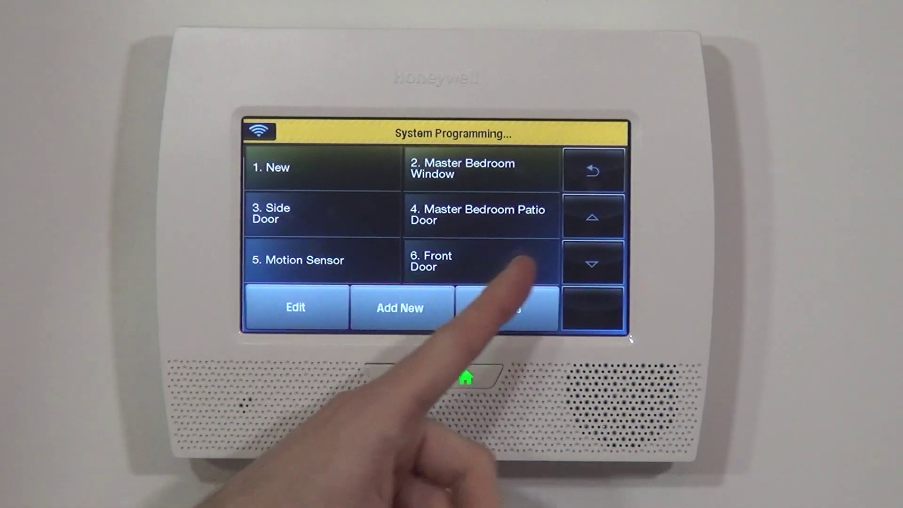
Page down the zone list and select the empty zone 11 for editing
{"action": "left_click", "coordinate": [593, 264]}
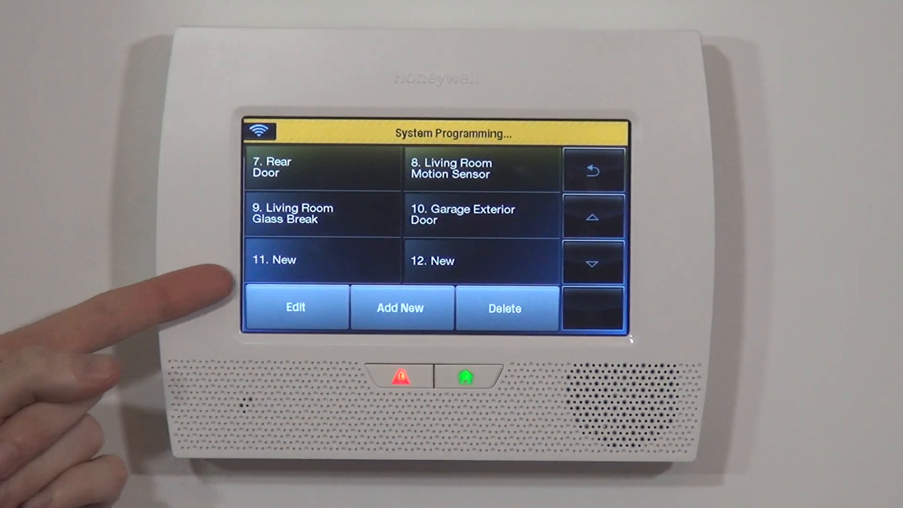
{"action": "left_click", "coordinate": [592, 262]}
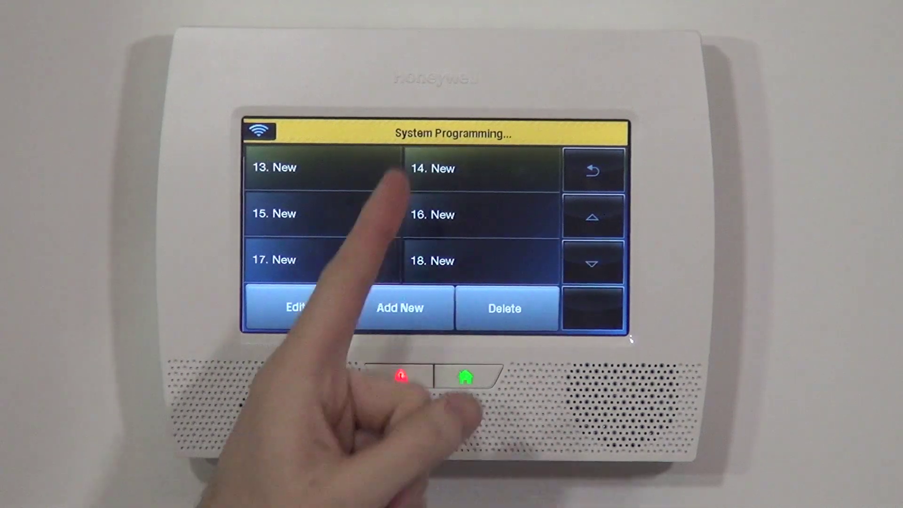
{"action": "left_click", "coordinate": [594, 263]}
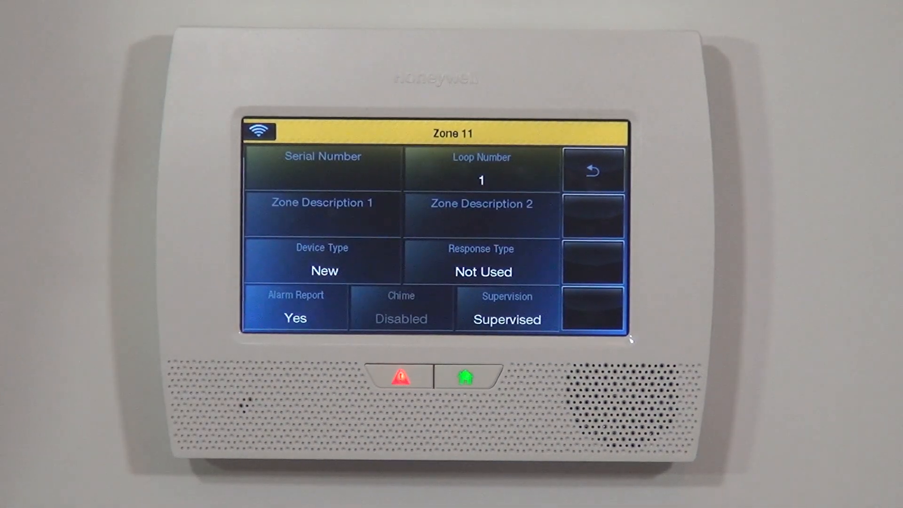
Enroll the wireless detector's serial number 0988402 with loop 1 into zone 11
{"action": "left_click", "coordinate": [323, 167]}
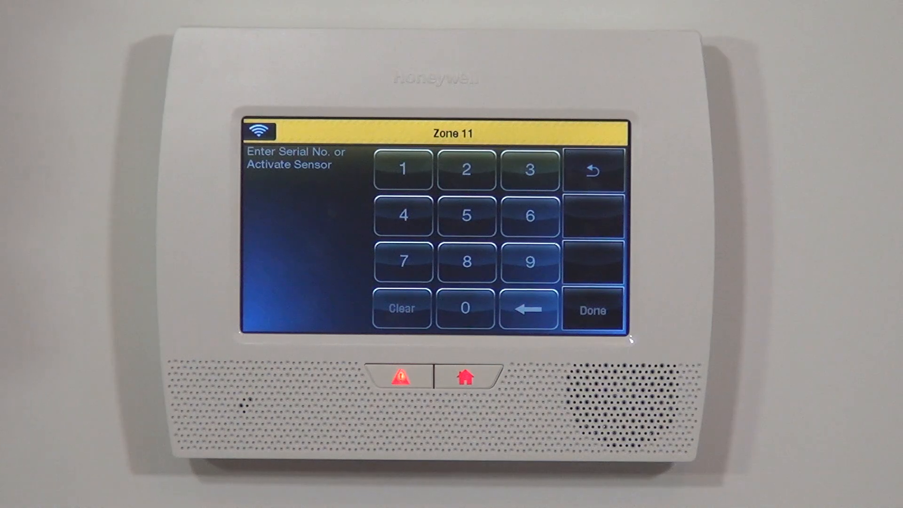
{"action": "left_click", "coordinate": [529, 261]}
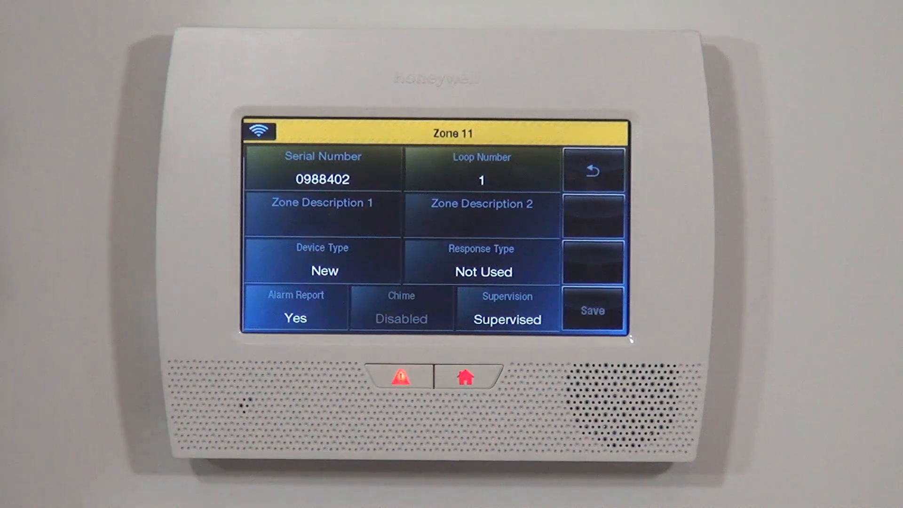
Set zone 11's device type to Smoke Detector and bring up its response type choices
{"action": "left_click", "coordinate": [325, 271]}
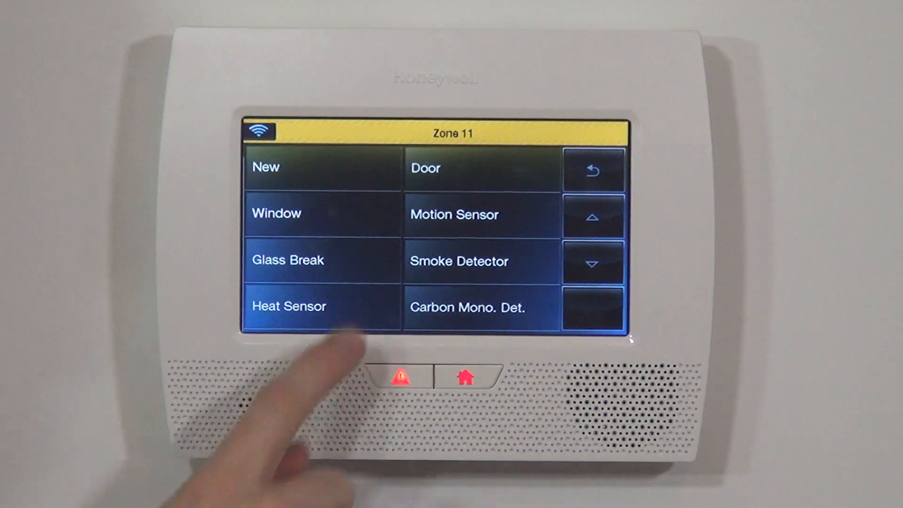
{"action": "left_click", "coordinate": [594, 263]}
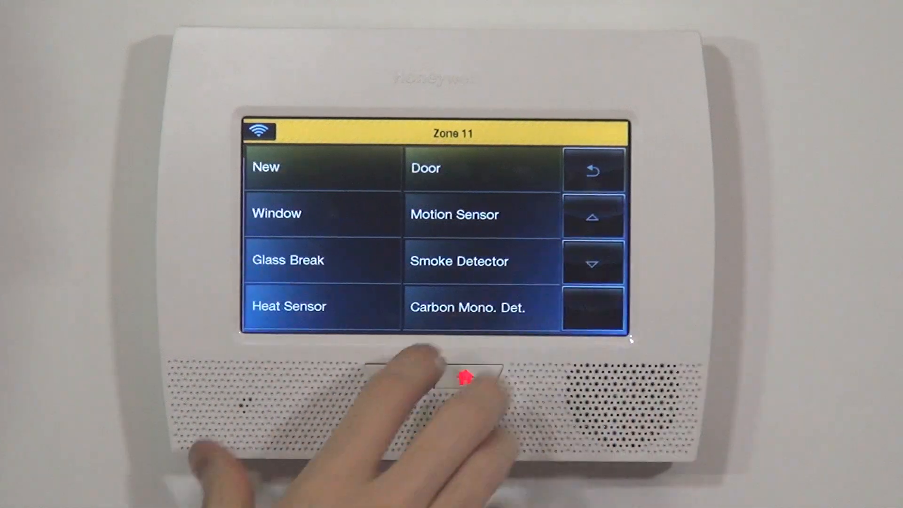
{"action": "left_click", "coordinate": [459, 261]}
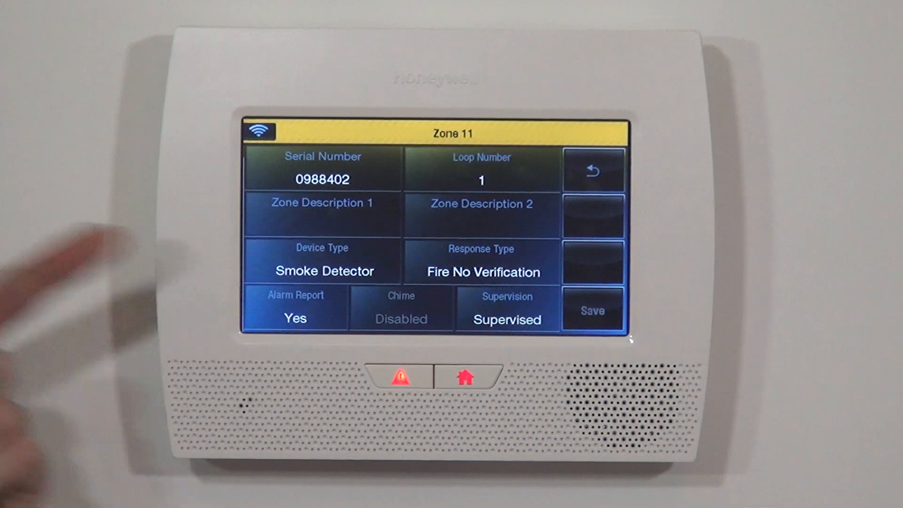
{"action": "left_click", "coordinate": [481, 262]}
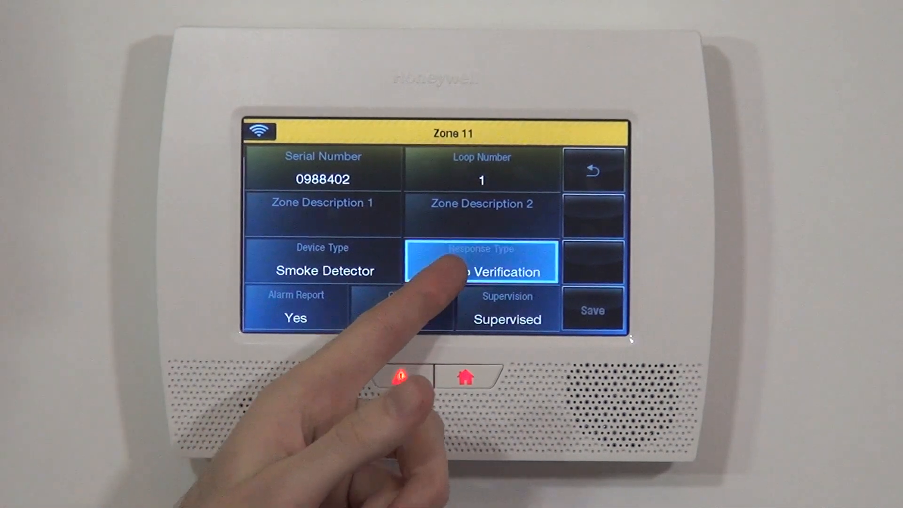
{"action": "left_click", "coordinate": [483, 262]}
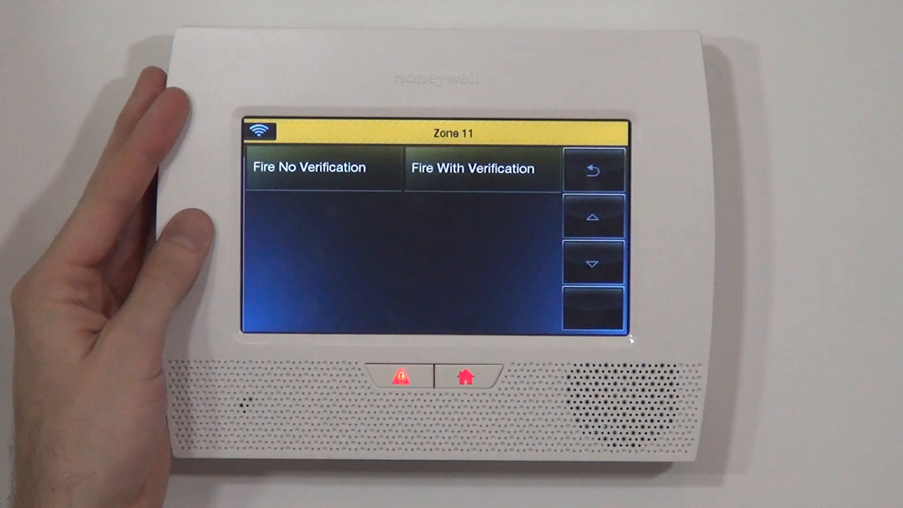
Keep Fire No Verification as the response and start editing Zone Description 1
{"action": "left_click", "coordinate": [310, 167]}
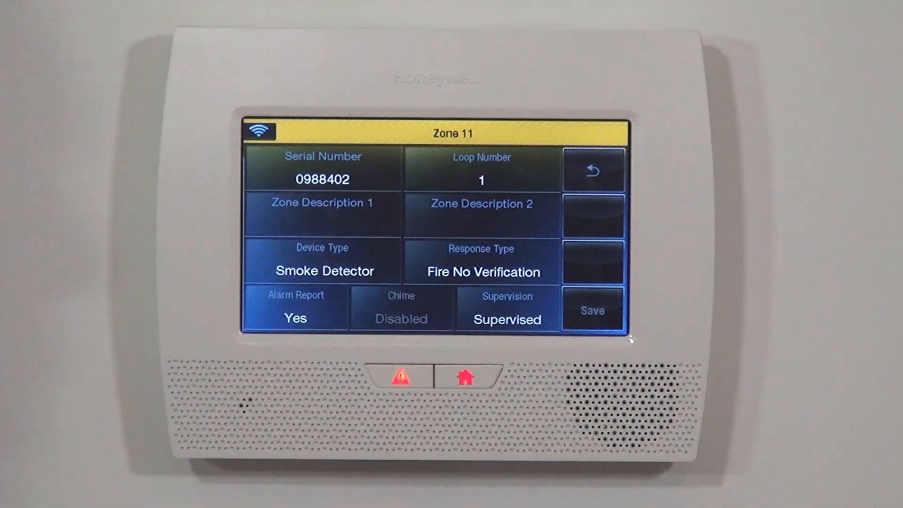
{"action": "left_click", "coordinate": [322, 214]}
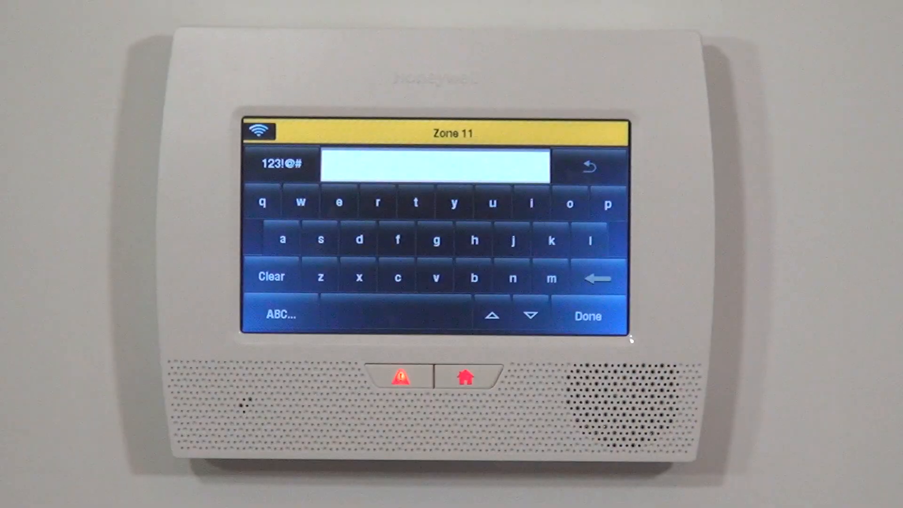
Enter the first zone description as Downstairs and confirm it
{"action": "type", "text": "Daughters"}
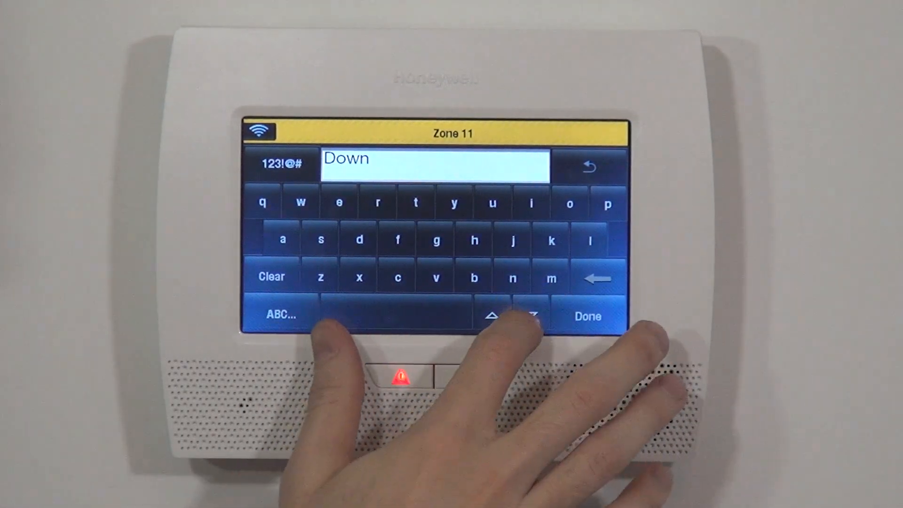
{"action": "left_click", "coordinate": [588, 316]}
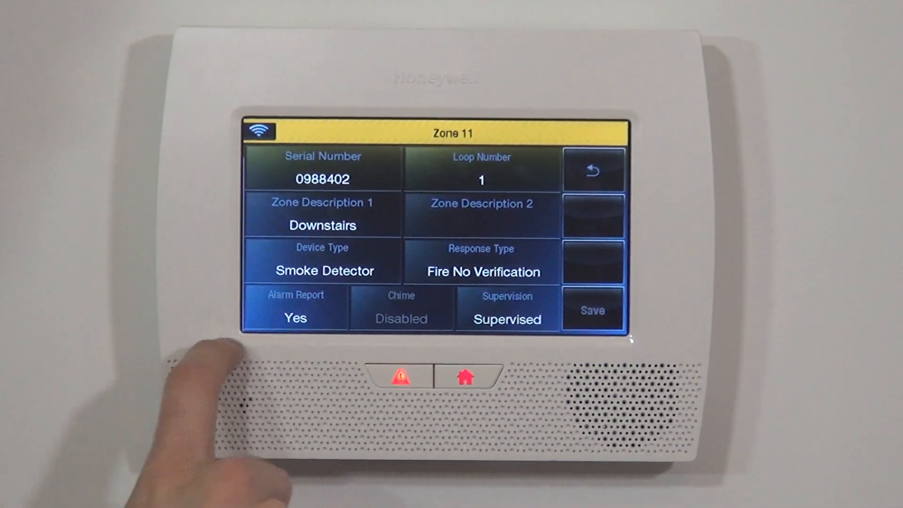
{"action": "left_click", "coordinate": [592, 310]}
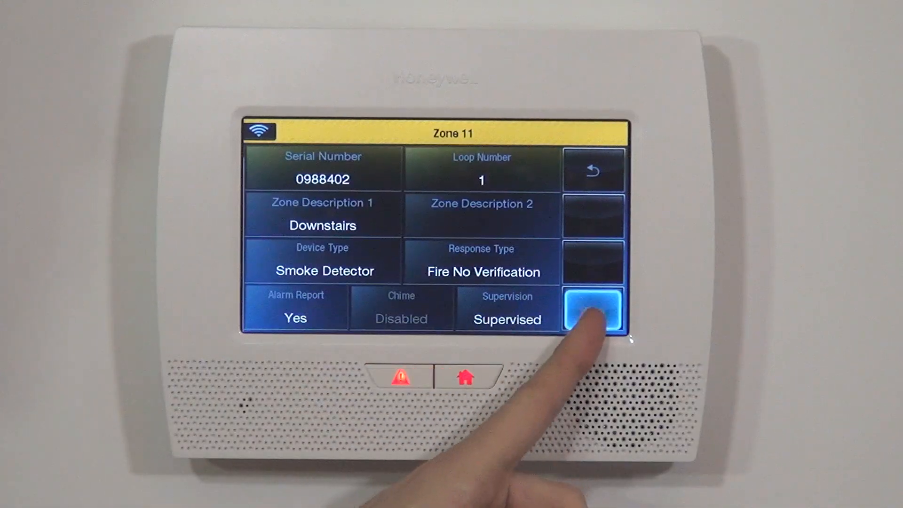
Save zone 11's smoke detector settings with the Downstairs description
{"action": "left_click", "coordinate": [594, 309]}
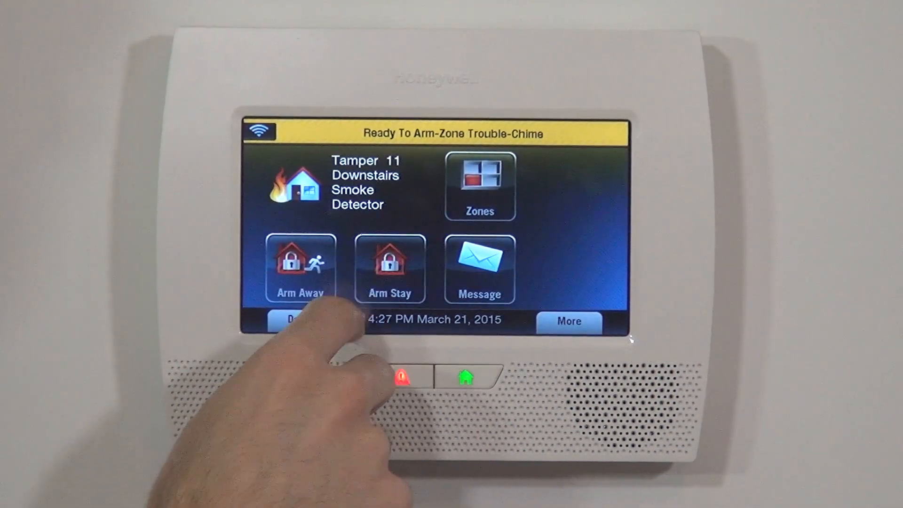
Begin keying a code at the home screen's tamper notice for zone 11
{"action": "left_click", "coordinate": [299, 268]}
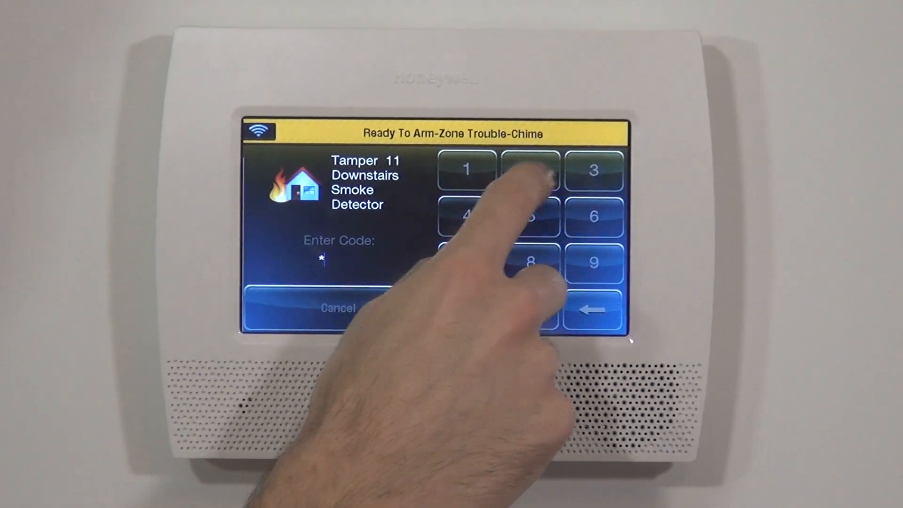